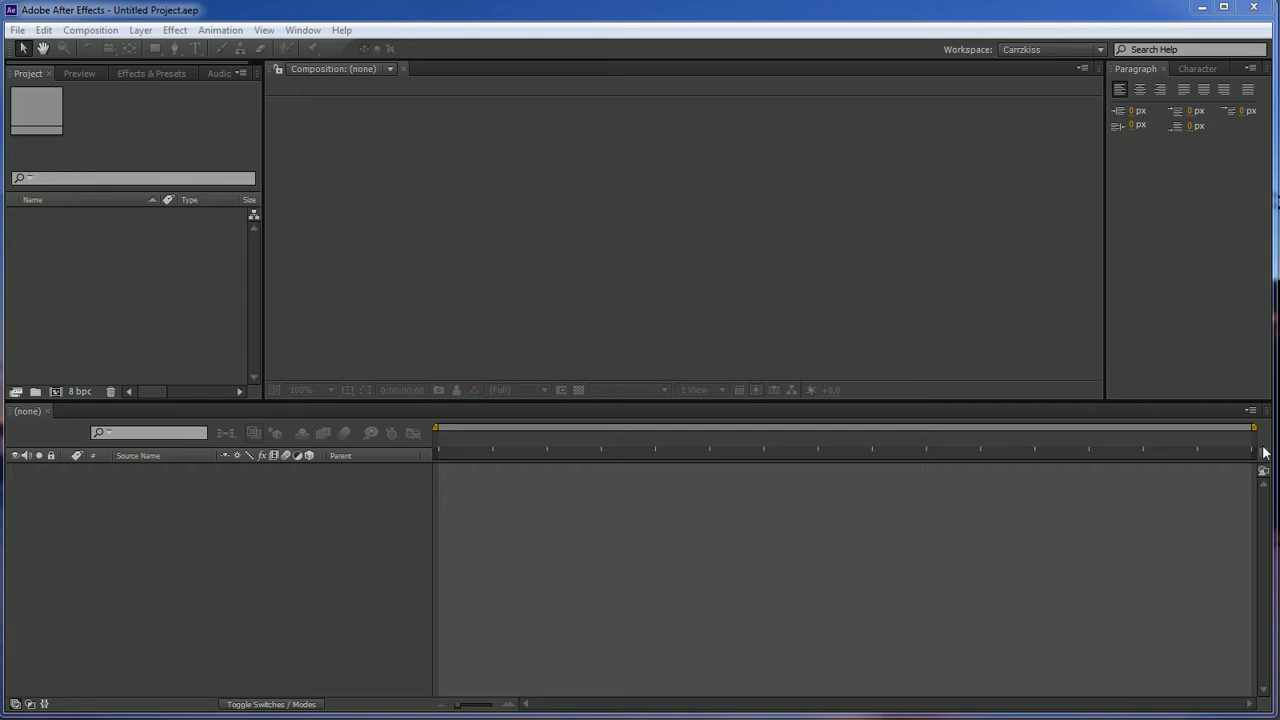
mouse_move(1262, 452)
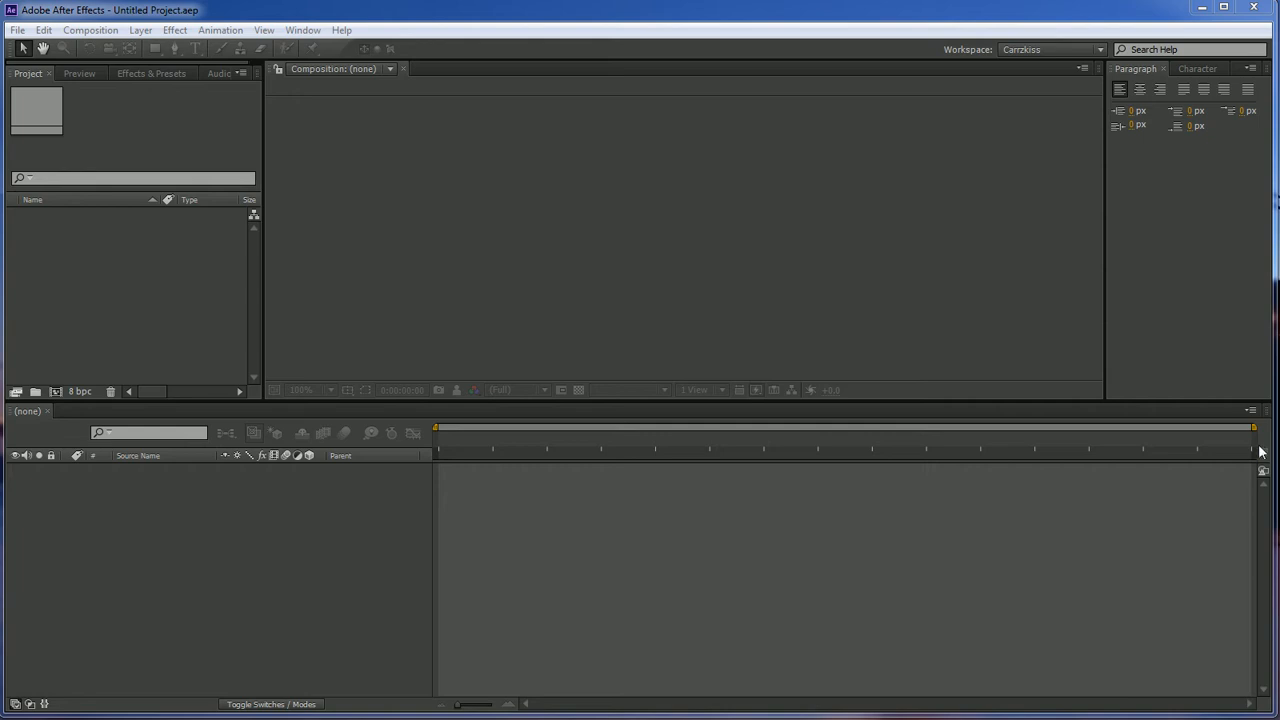
Create Comp 1 at 550×309 with a white background from Composition > New Composition.
click(90, 29)
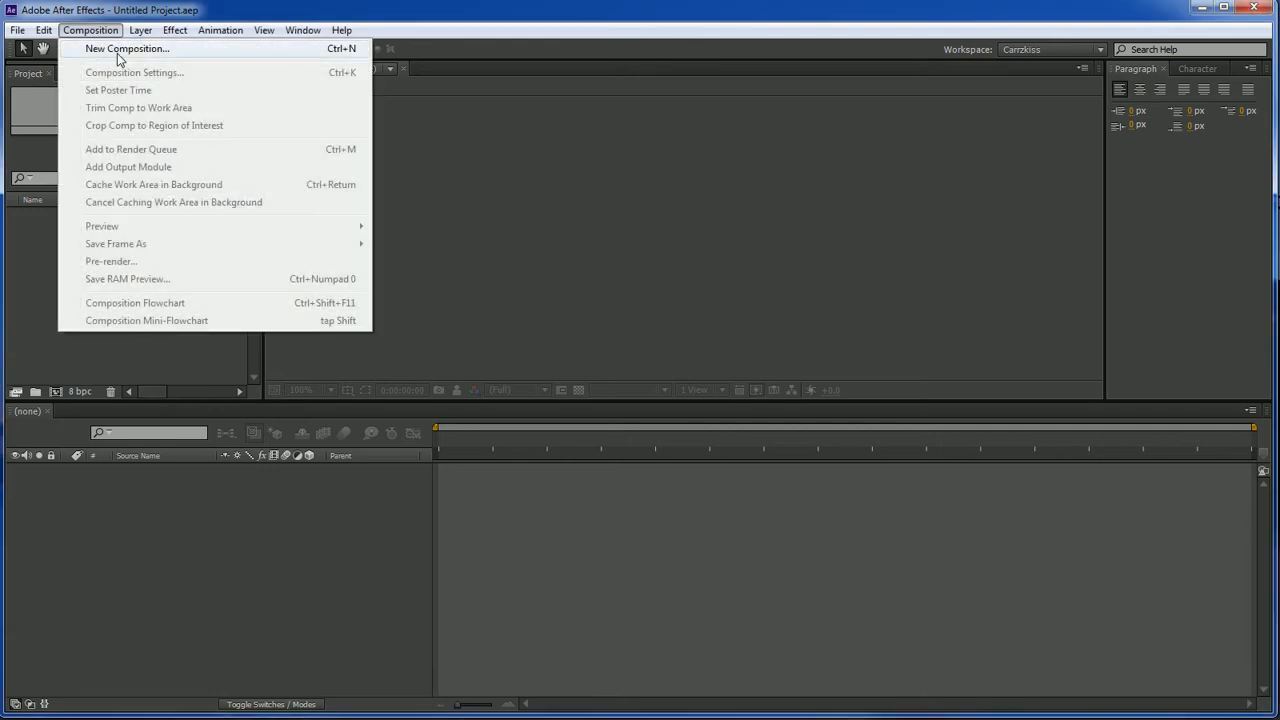
click(127, 48)
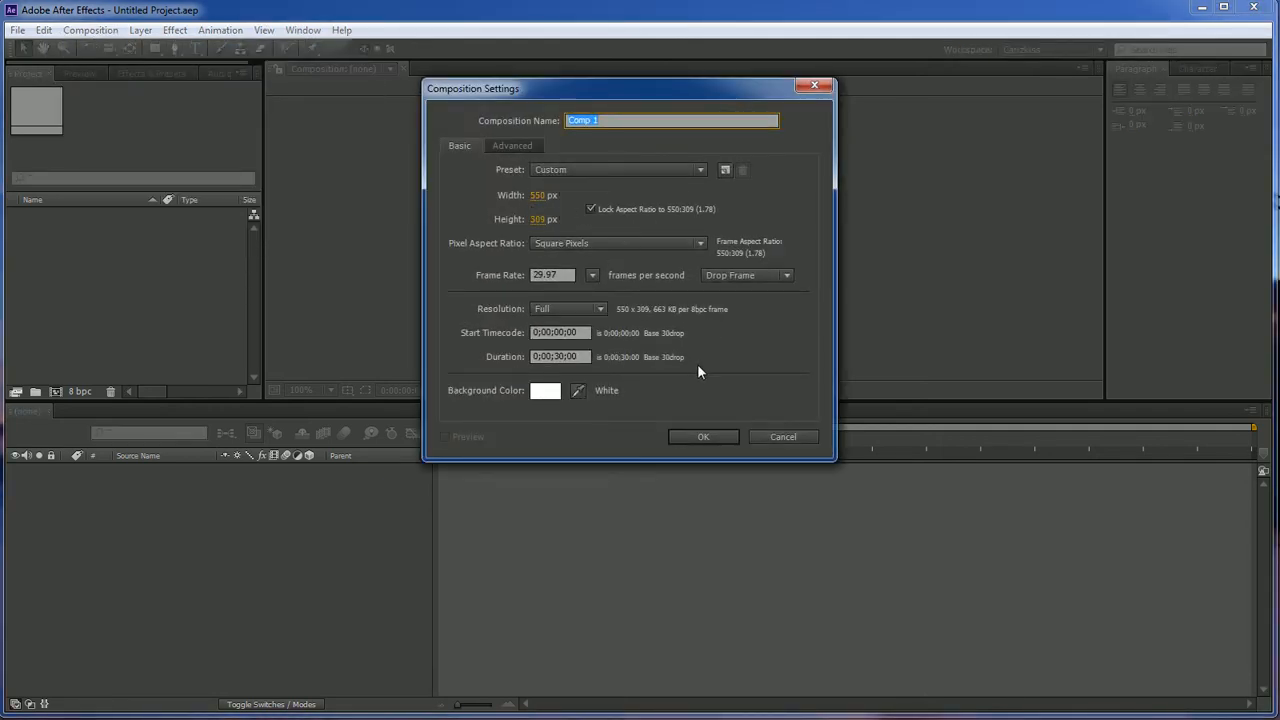
click(703, 436)
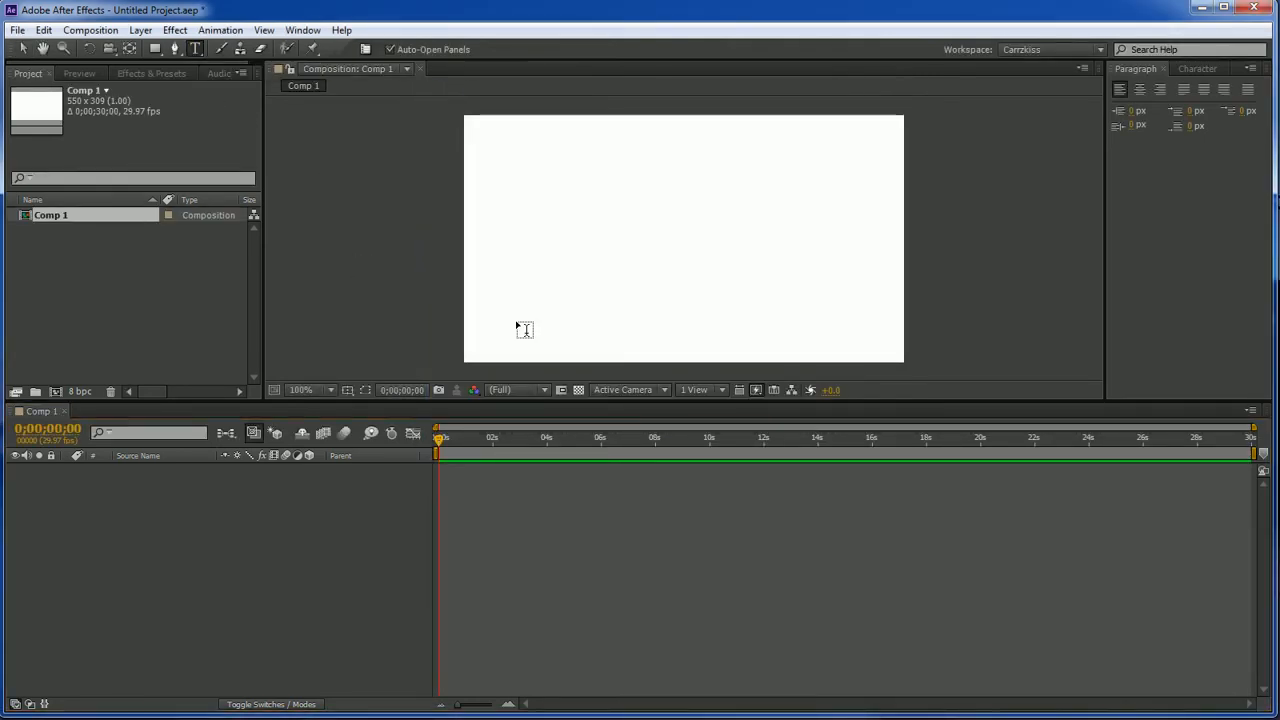
Type 'Dark Effects' as a text layer, fixing the typo, and move it toward center.
click(525, 200)
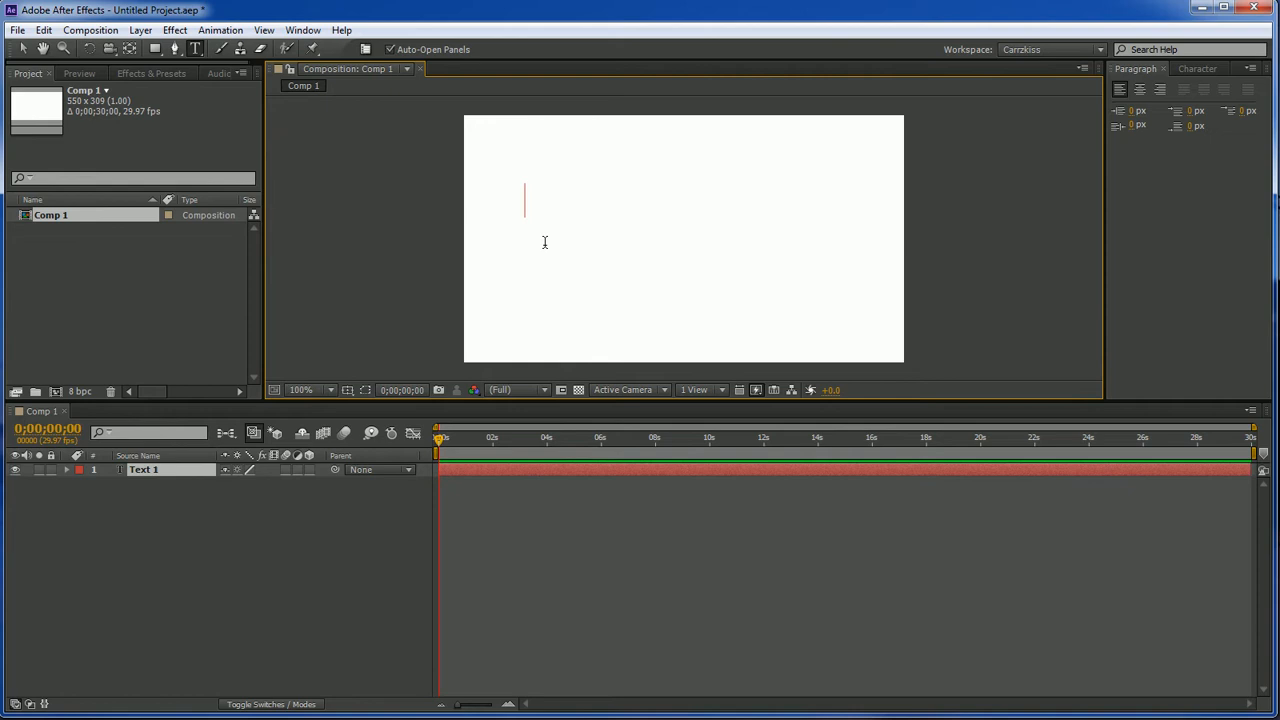
text(Dark ef)
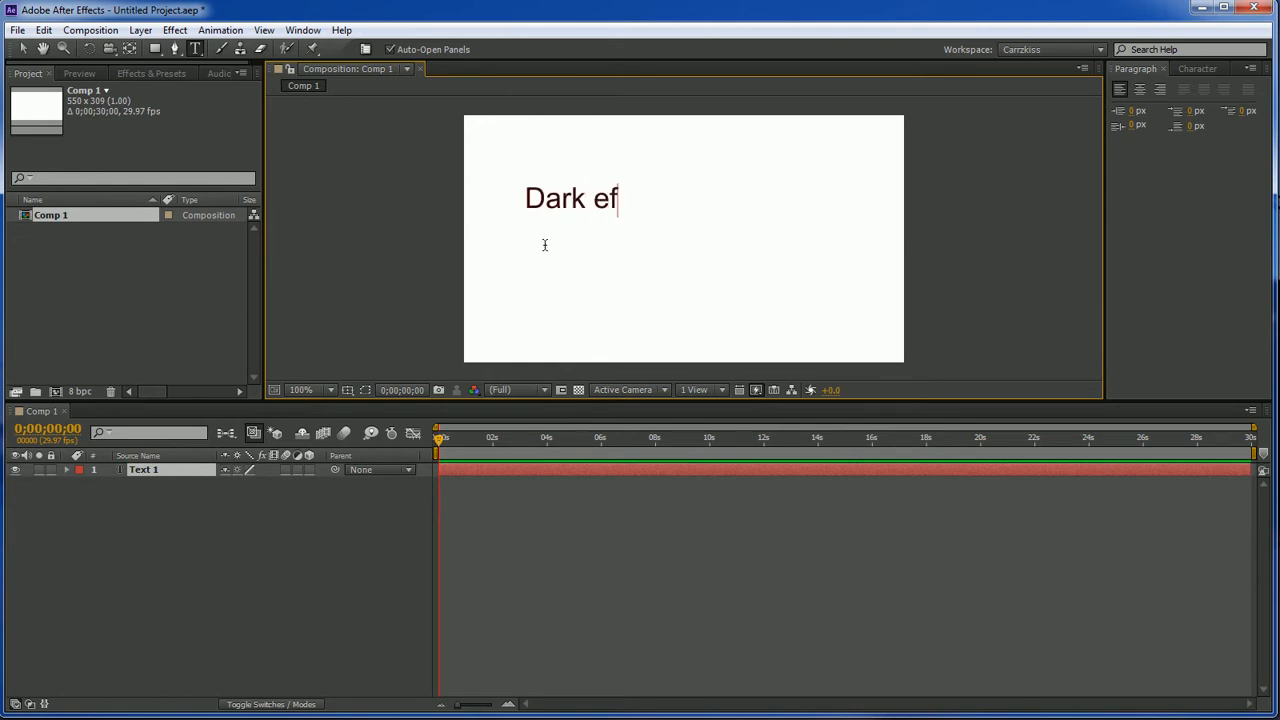
key(BackSpace)
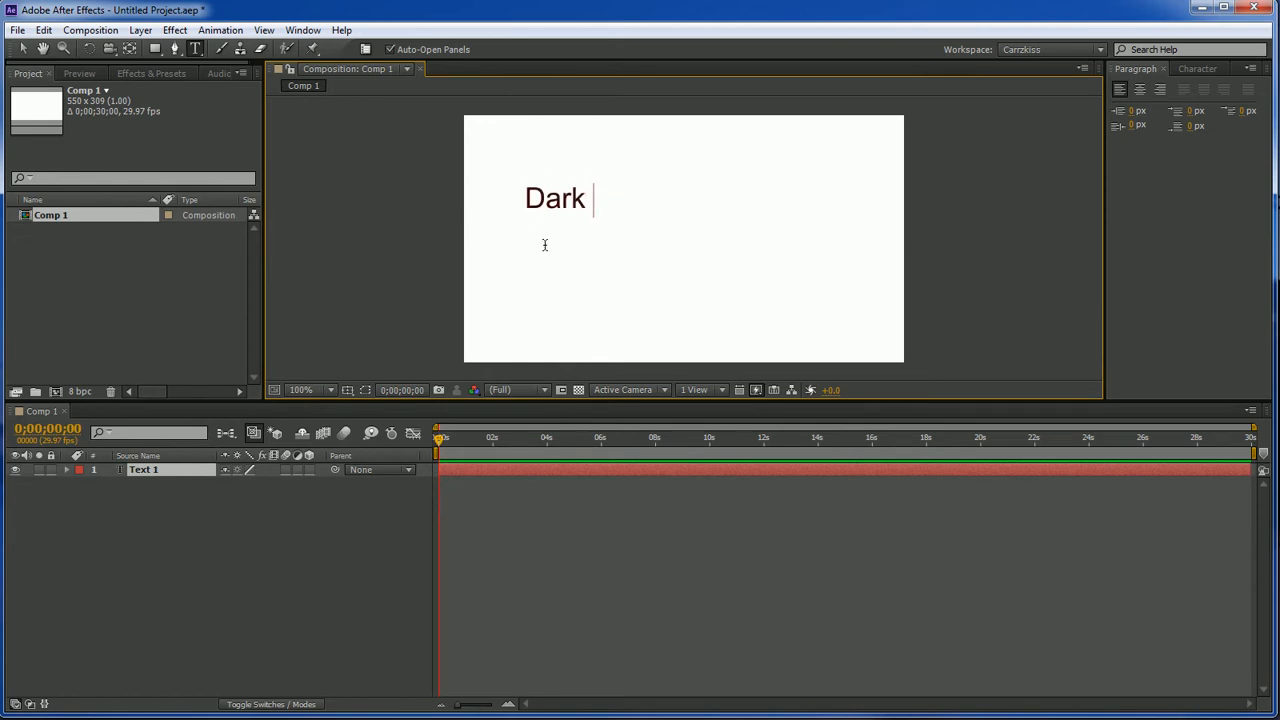
text(Effects)
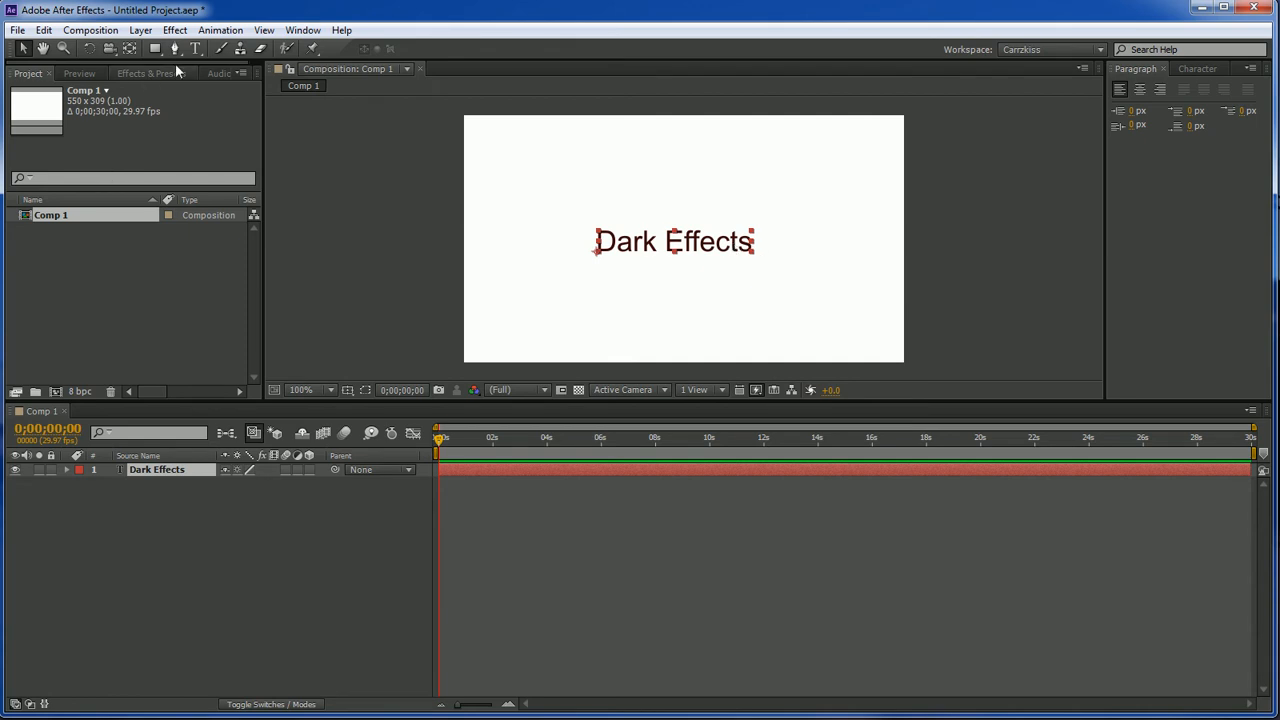
click(195, 48)
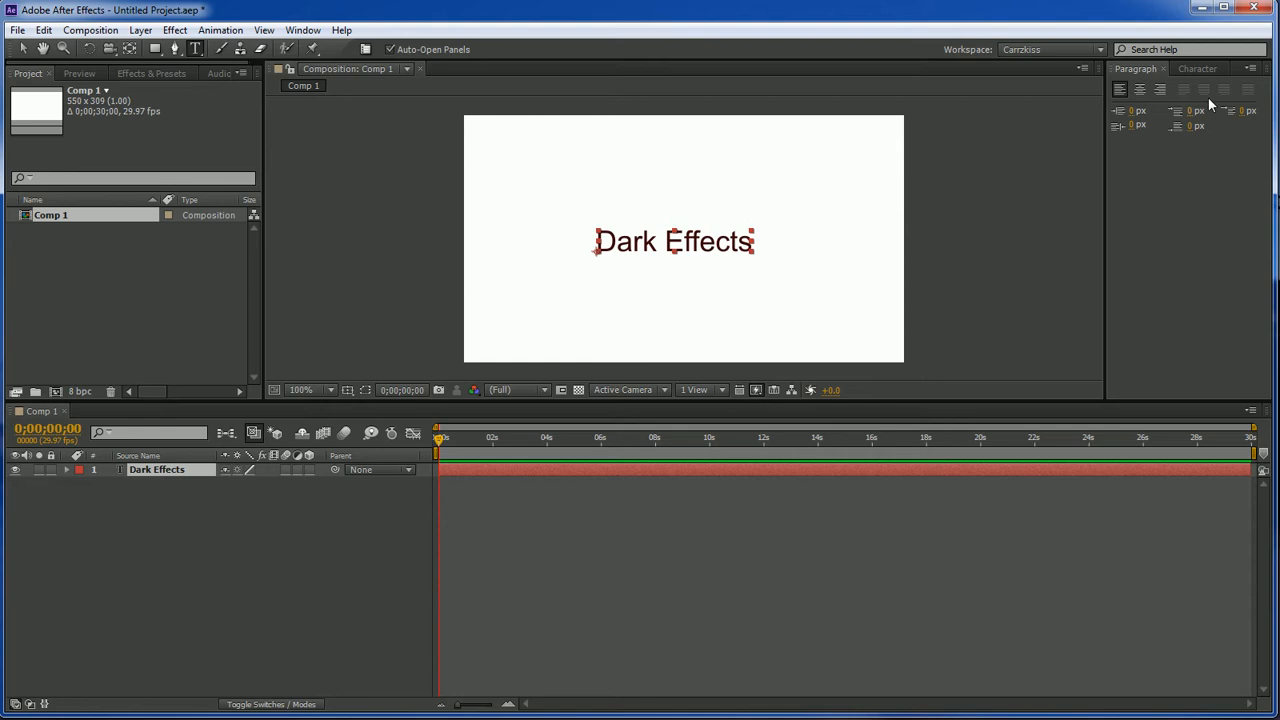
Set the title text to 40 px with dark gray fill colour 545353.
click(1197, 68)
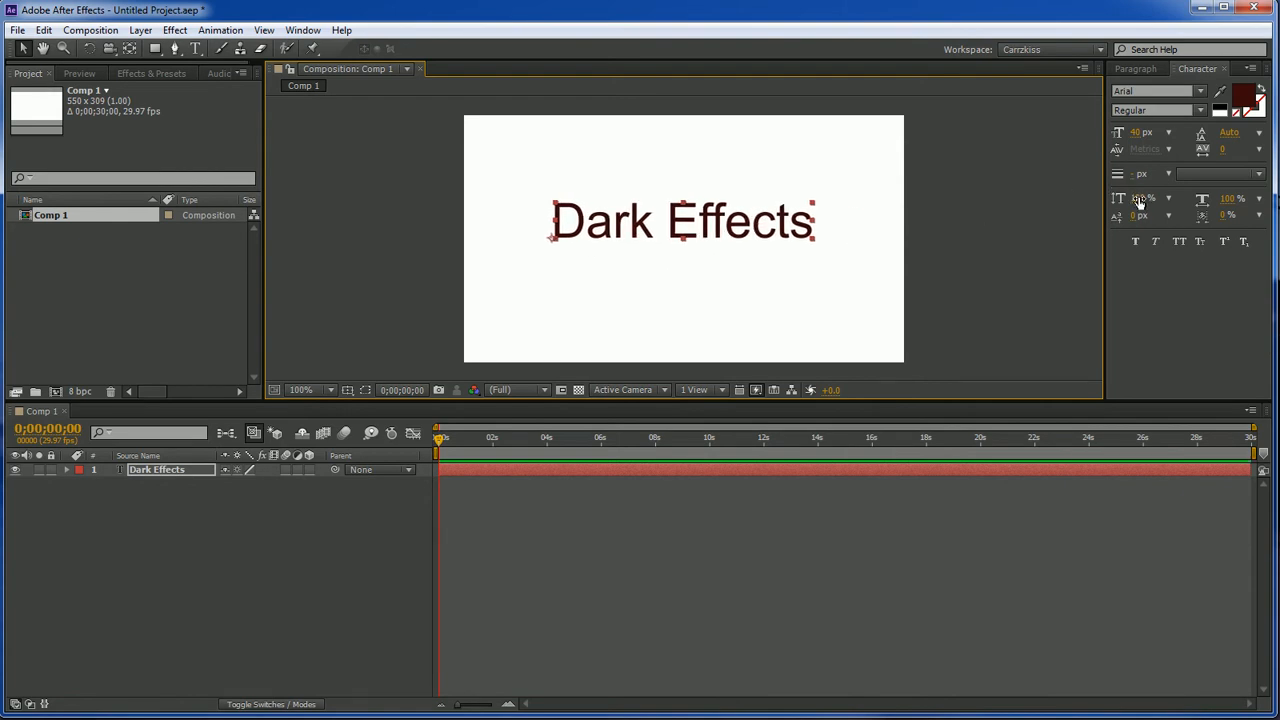
click(1243, 100)
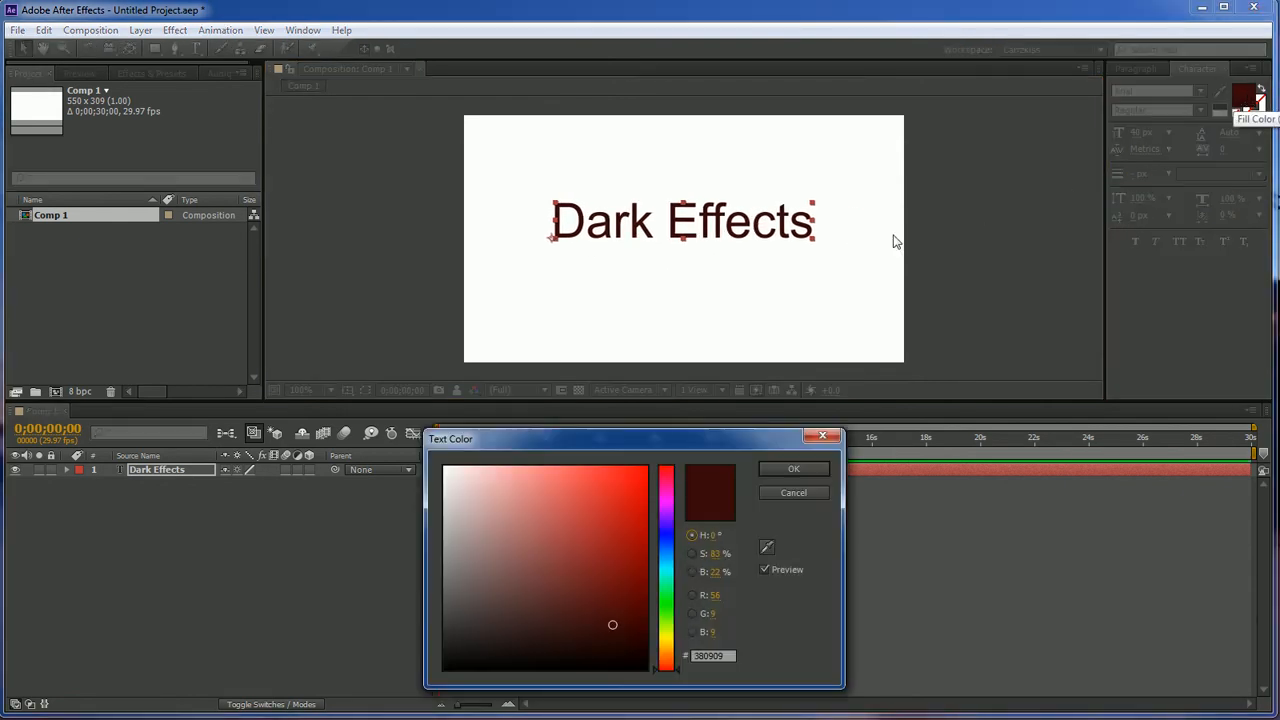
click(559, 538)
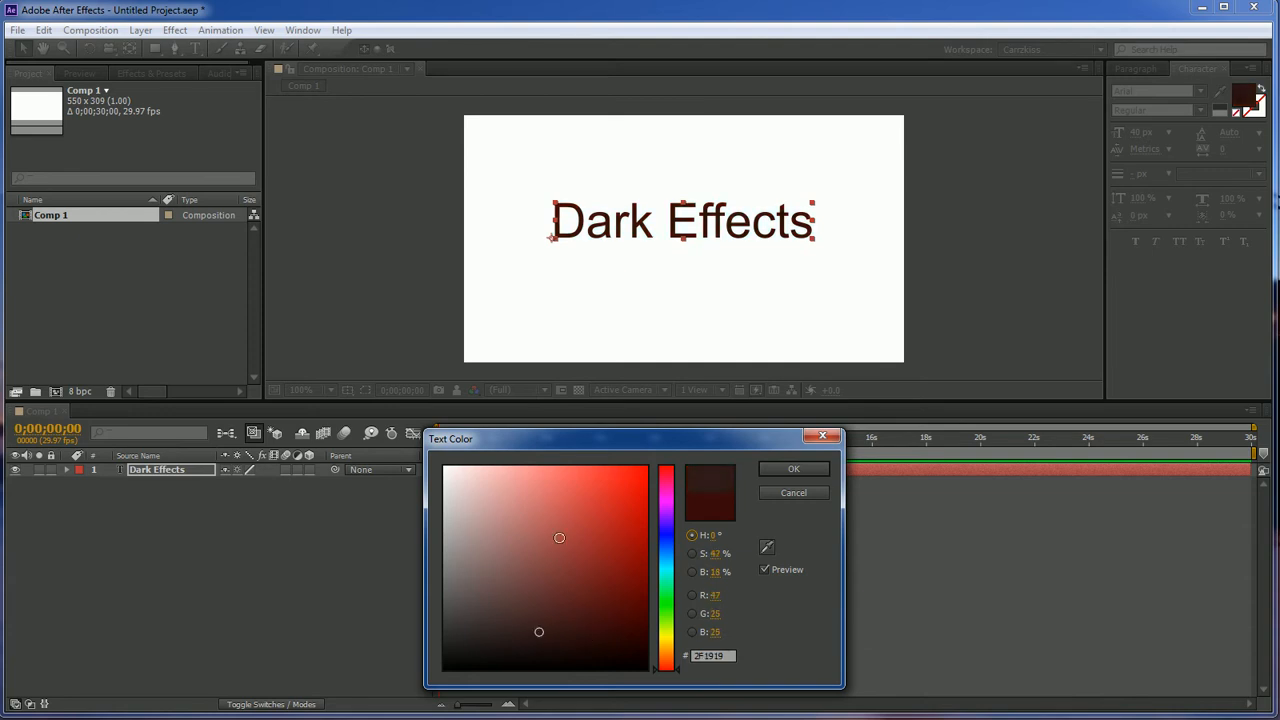
drag(559, 538, 489, 478)
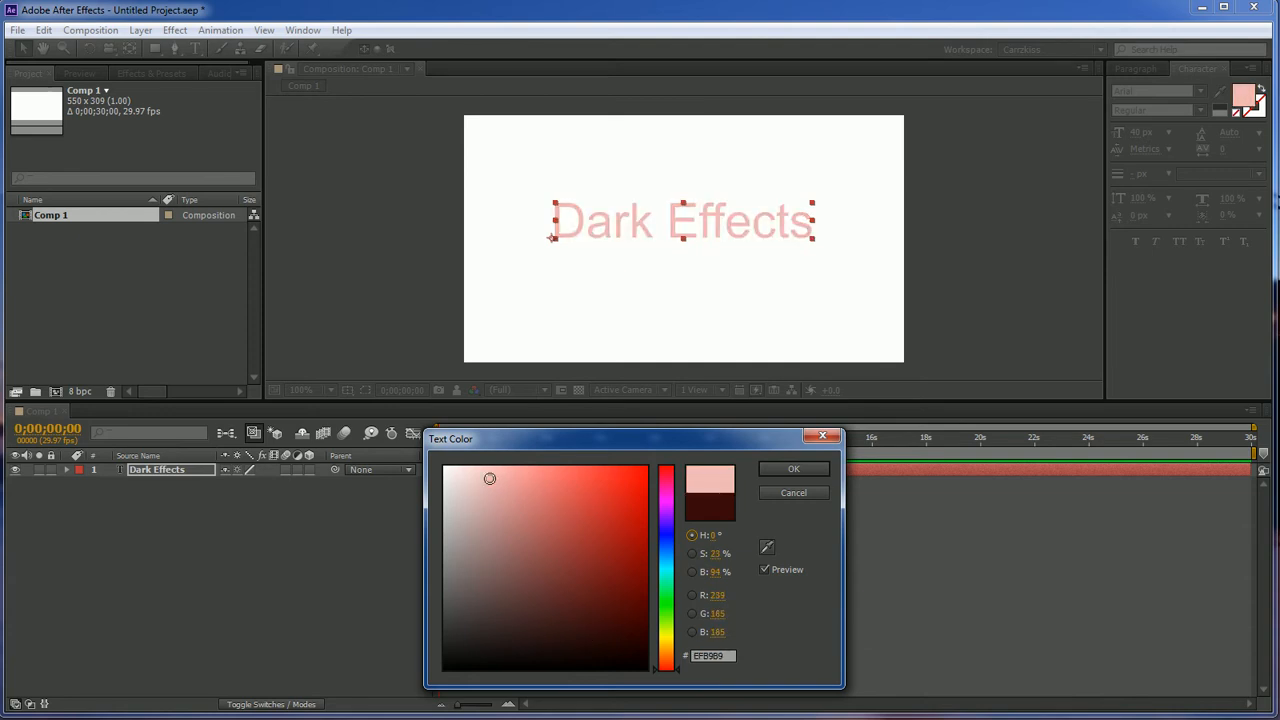
drag(490, 478, 463, 566)
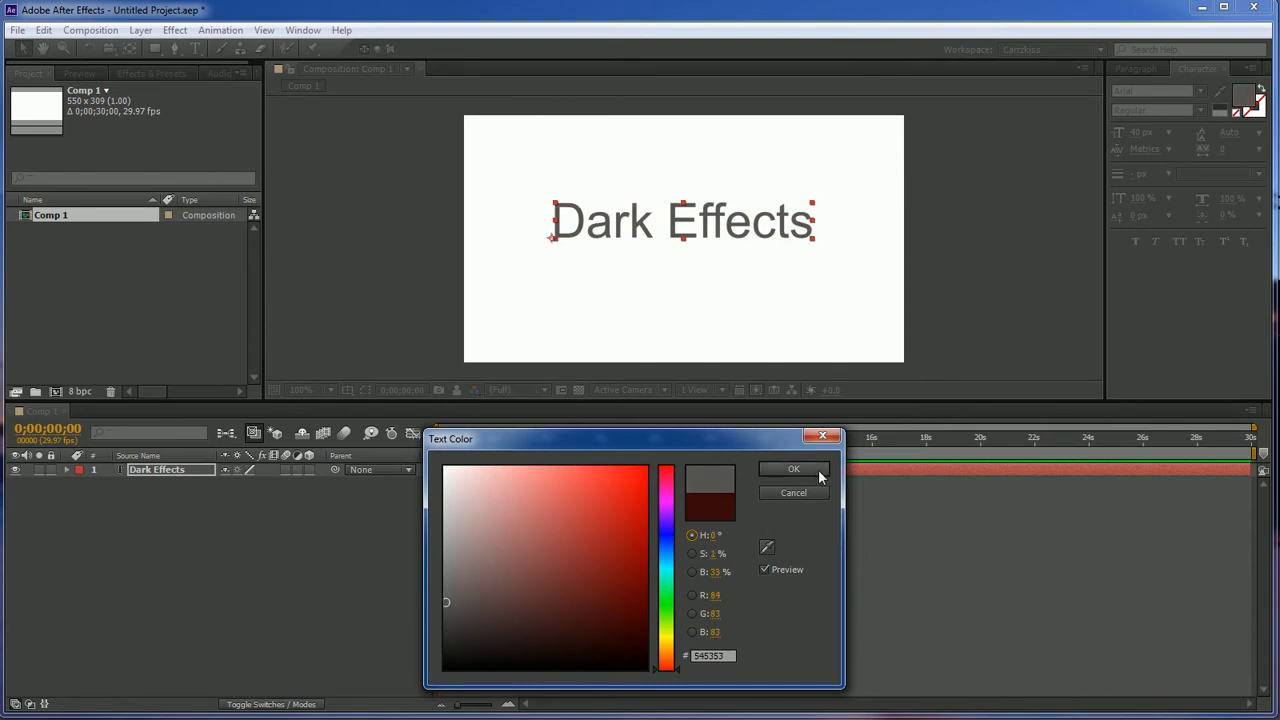
click(793, 469)
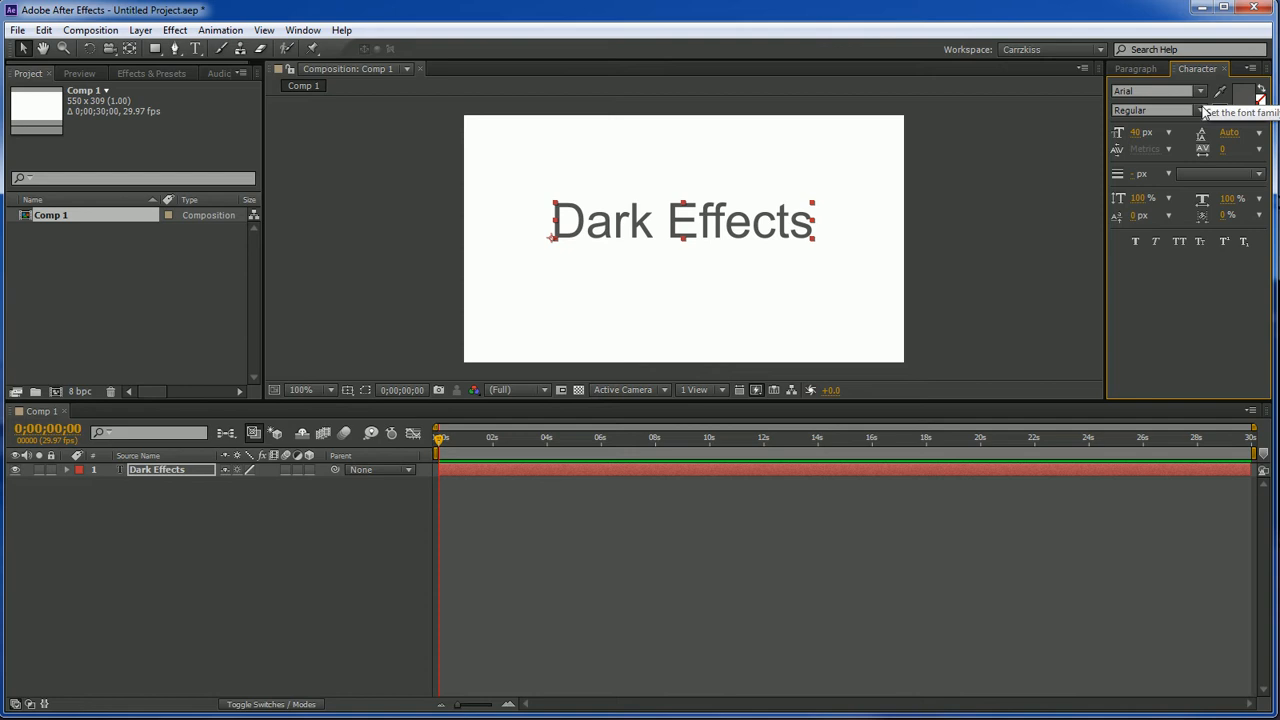
Change the title's font to Metal Macabre after briefly trying Dream Theater.
click(1199, 91)
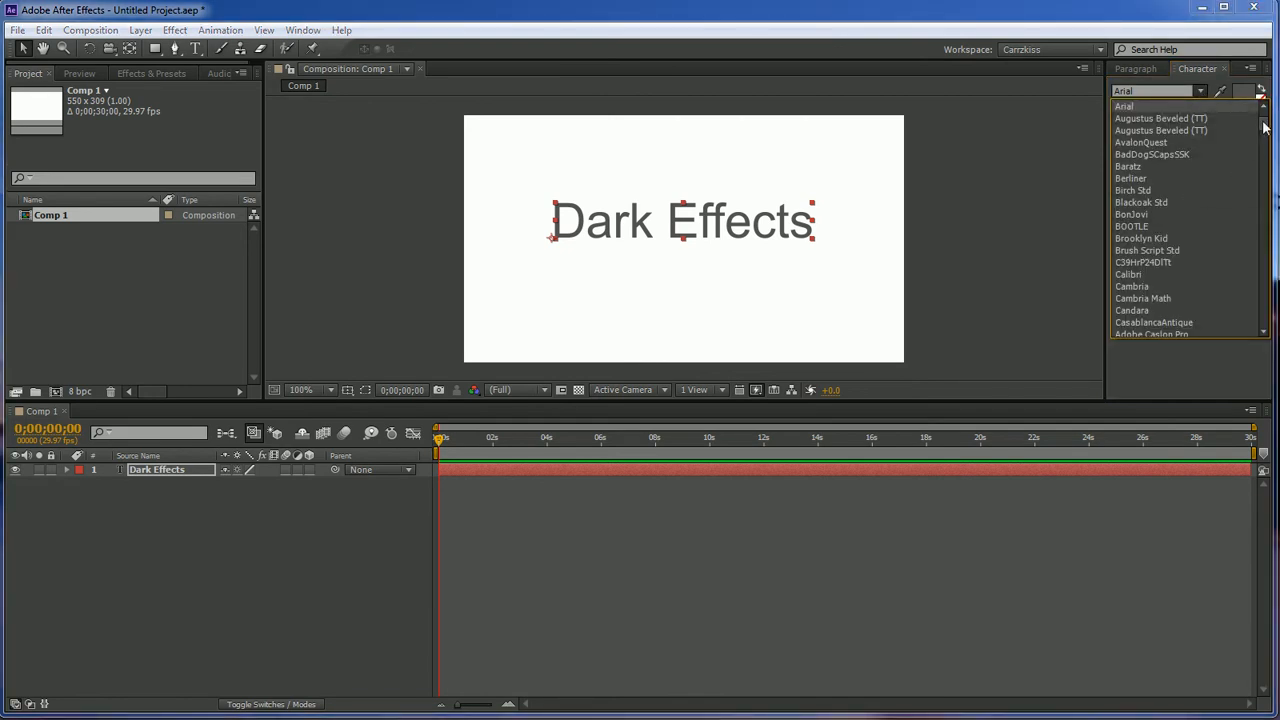
scroll(down, 3)
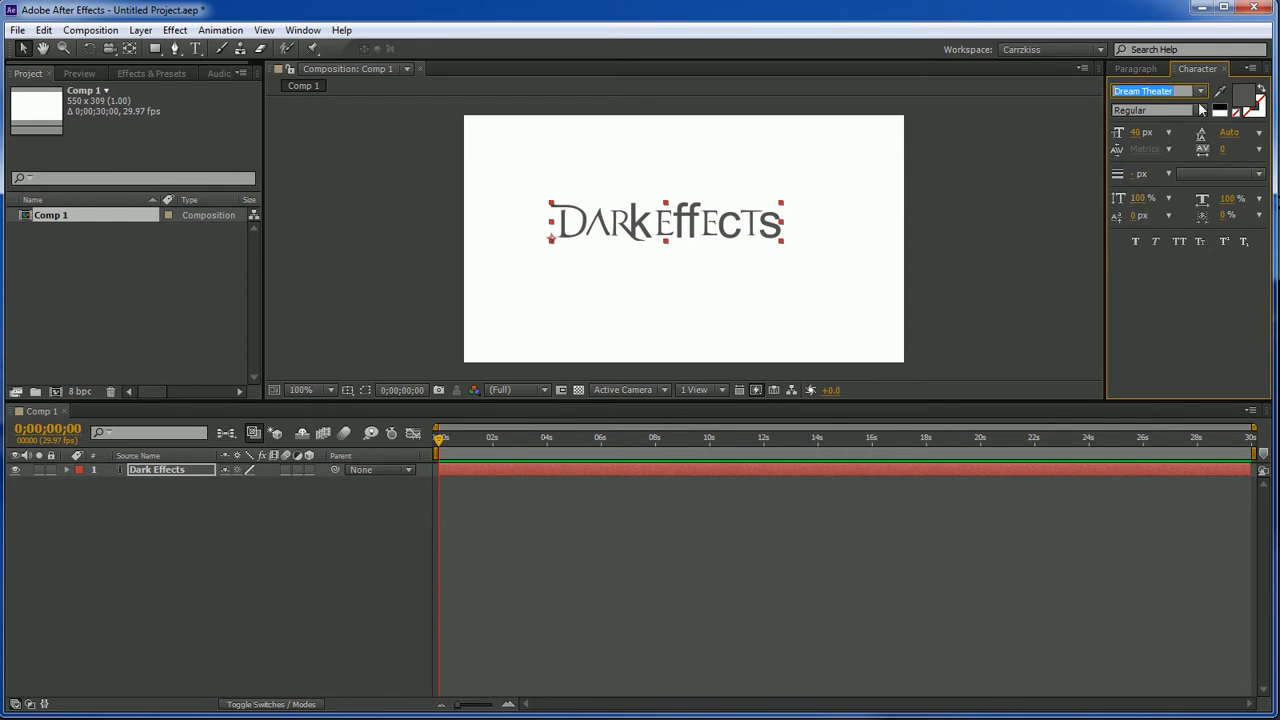
click(1199, 91)
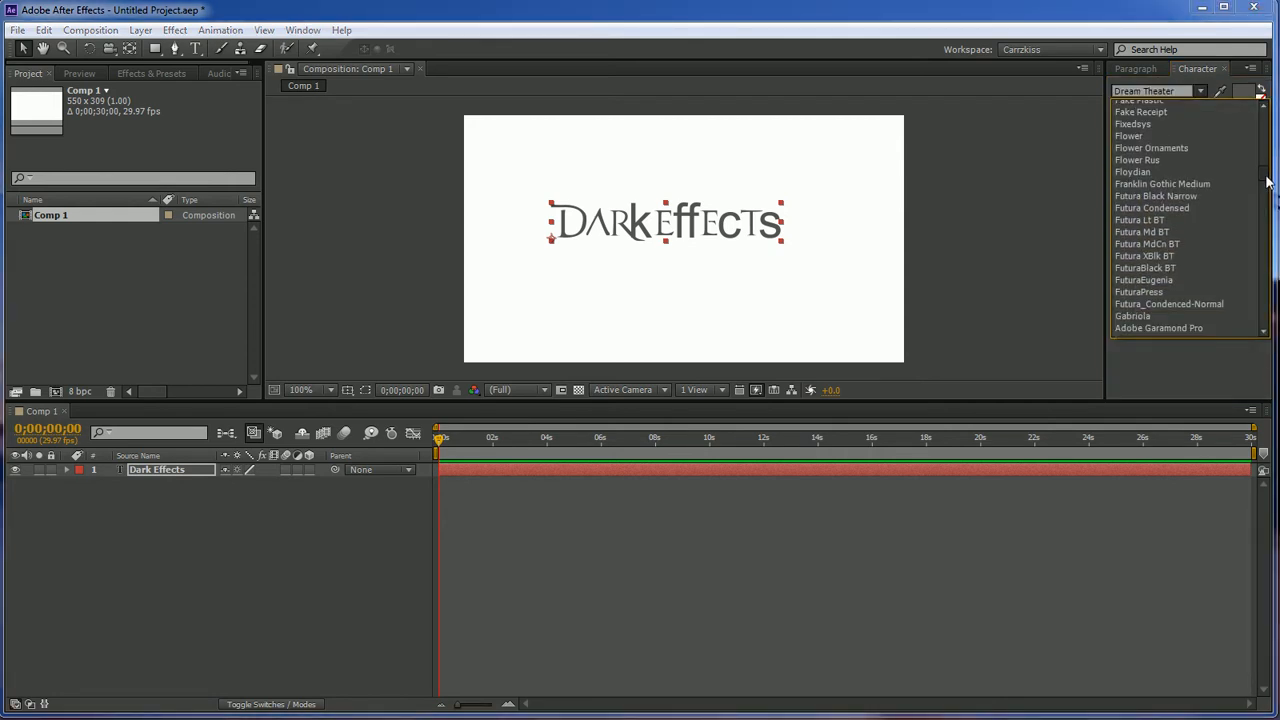
scroll(down, 3)
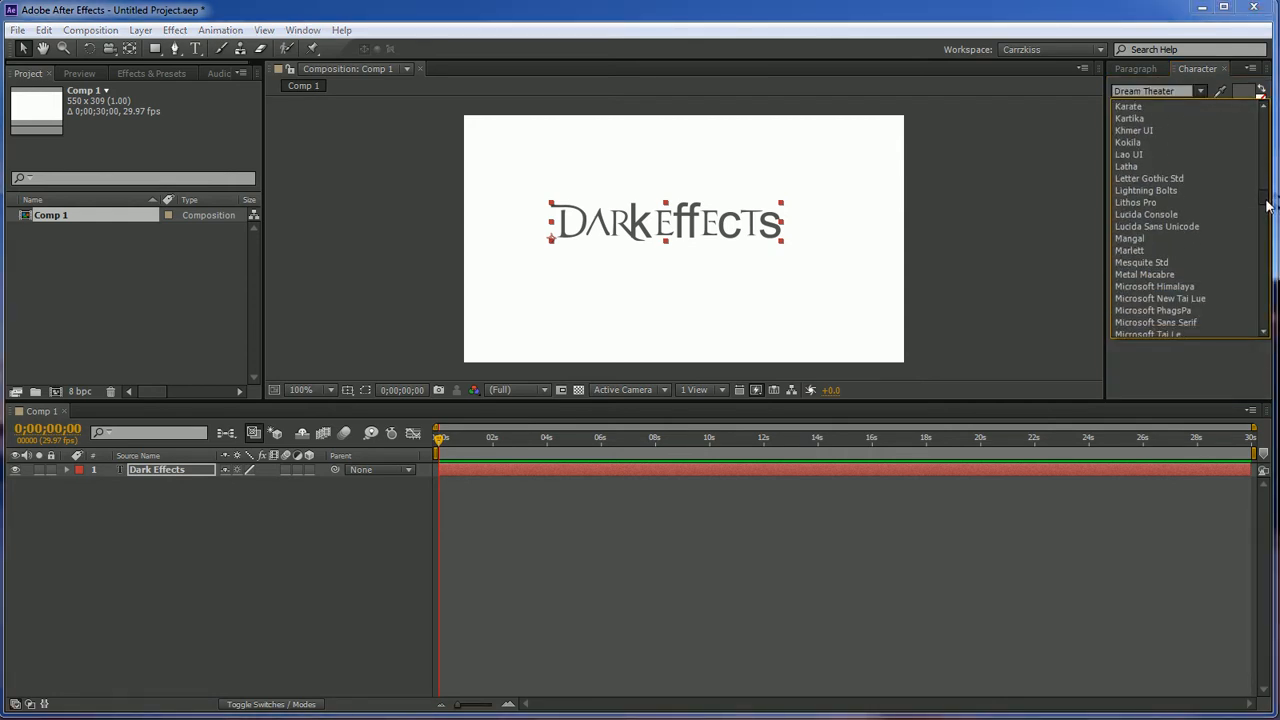
scroll(down, 3)
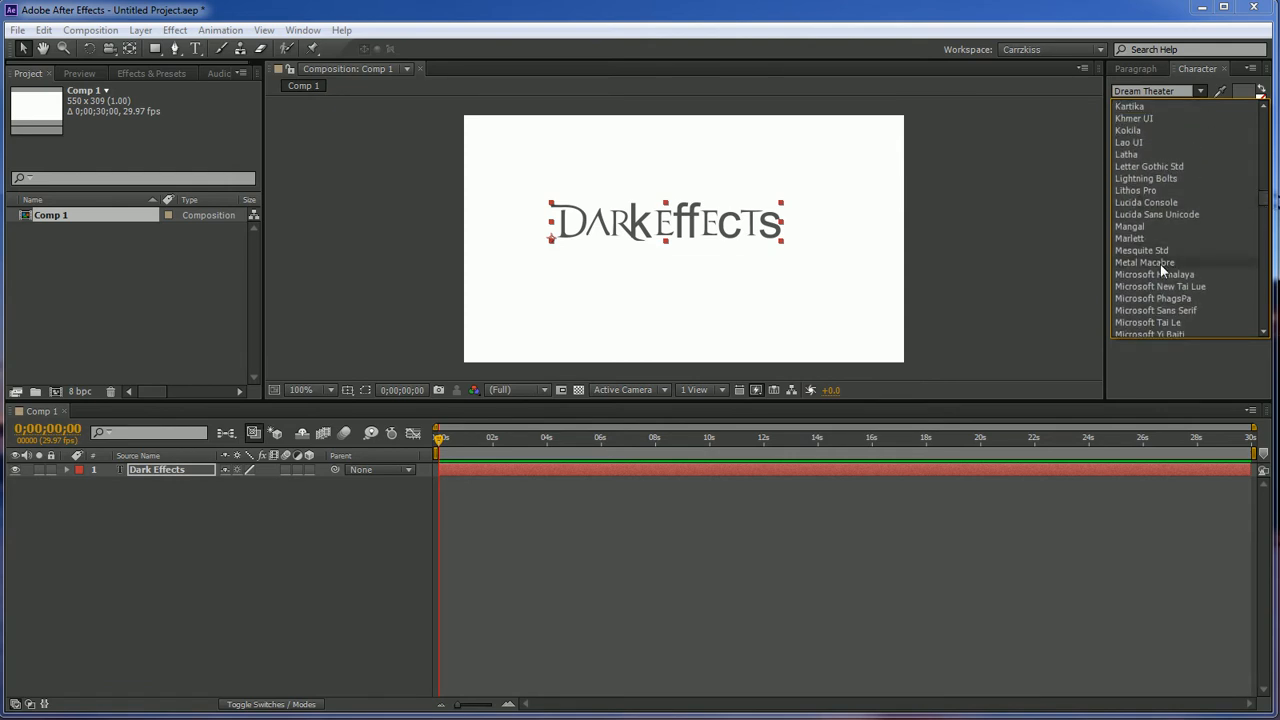
click(1143, 262)
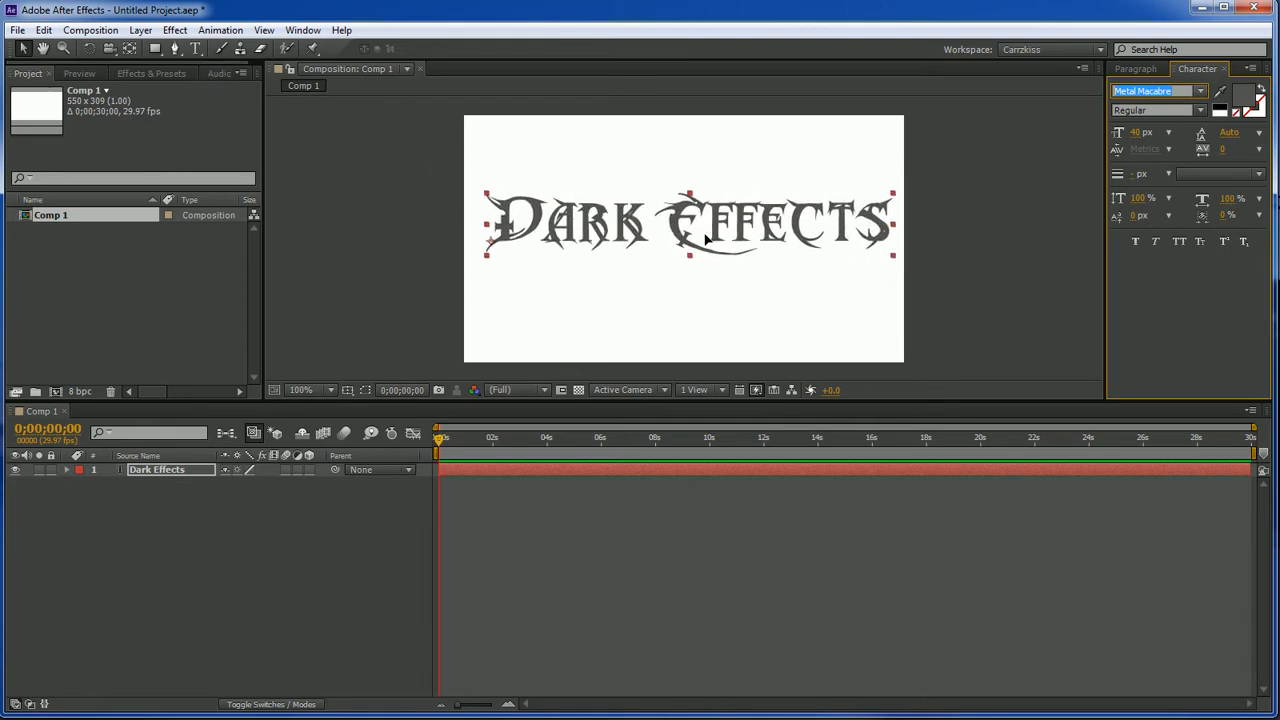
click(347, 390)
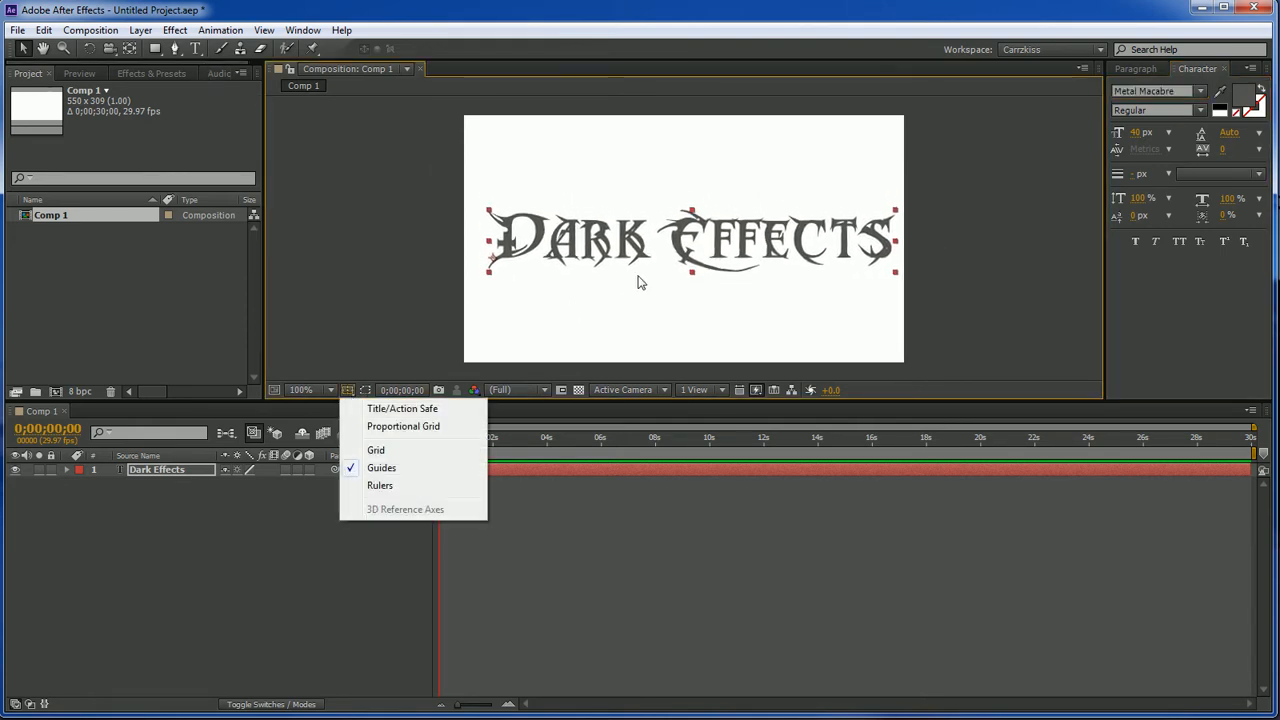
Center the title using the Title/Action Safe guides and close the Character panel.
click(402, 408)
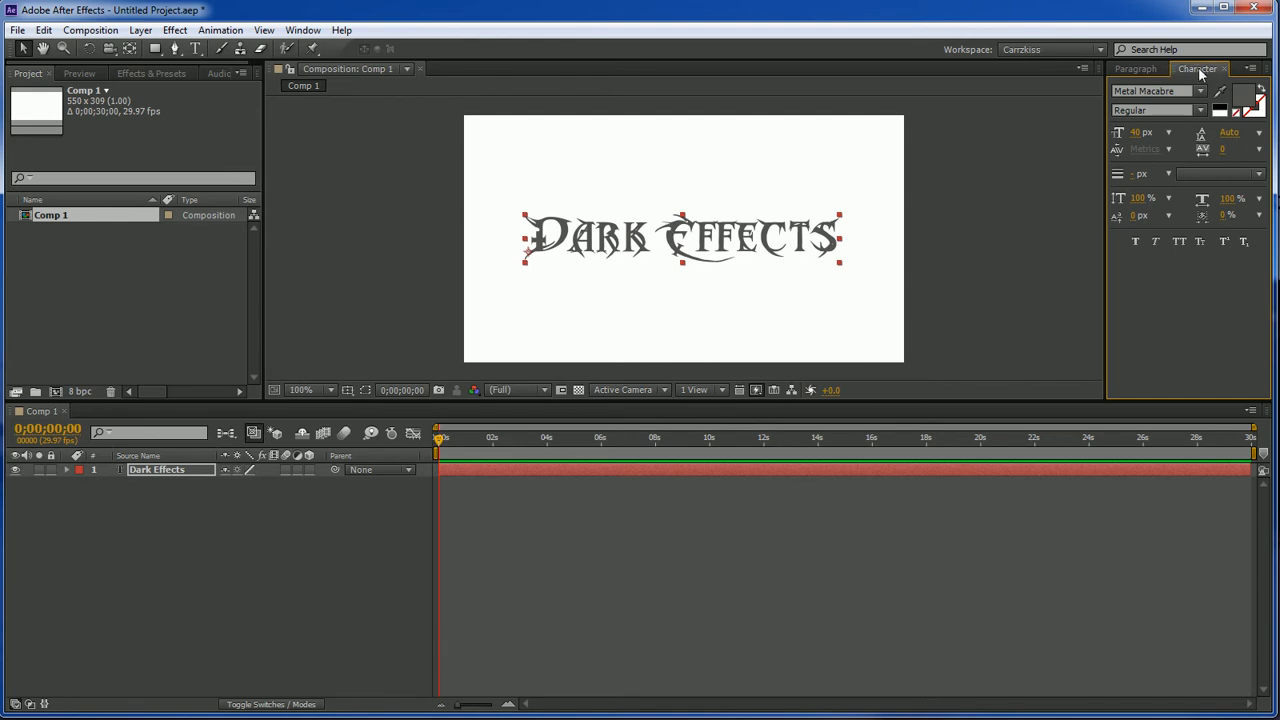
mouse_move(1205, 80)
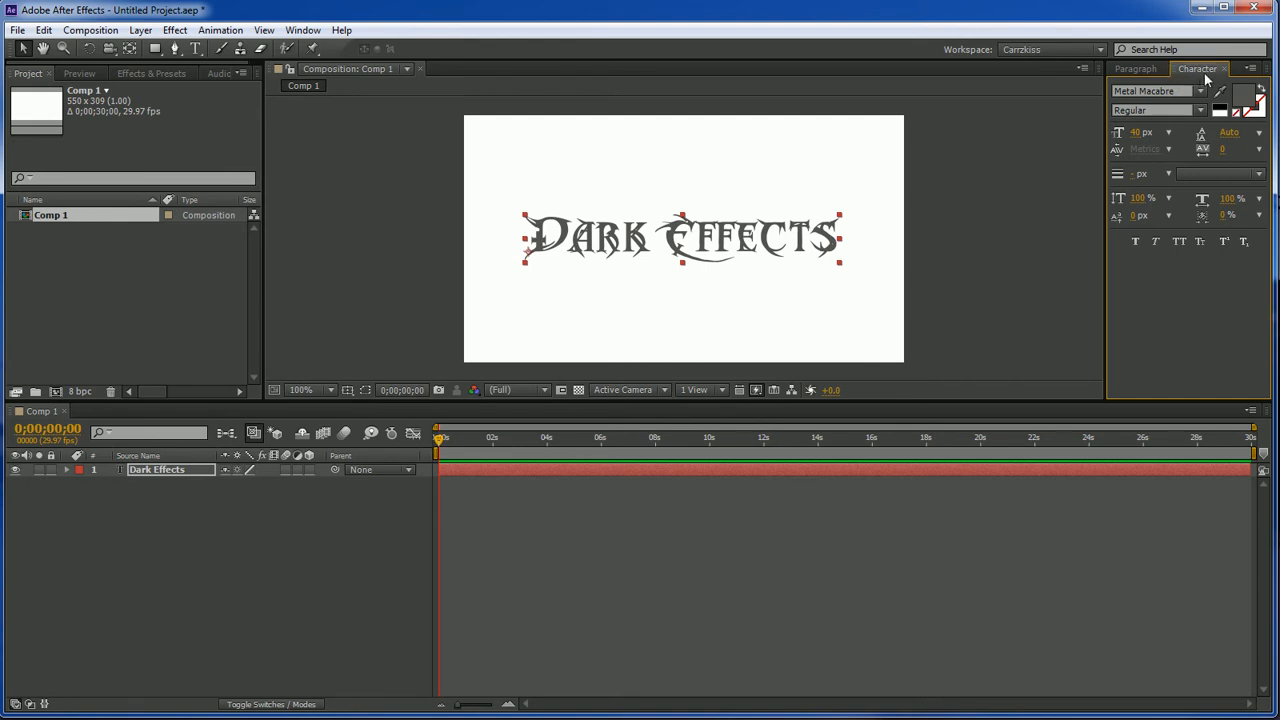
click(303, 30)
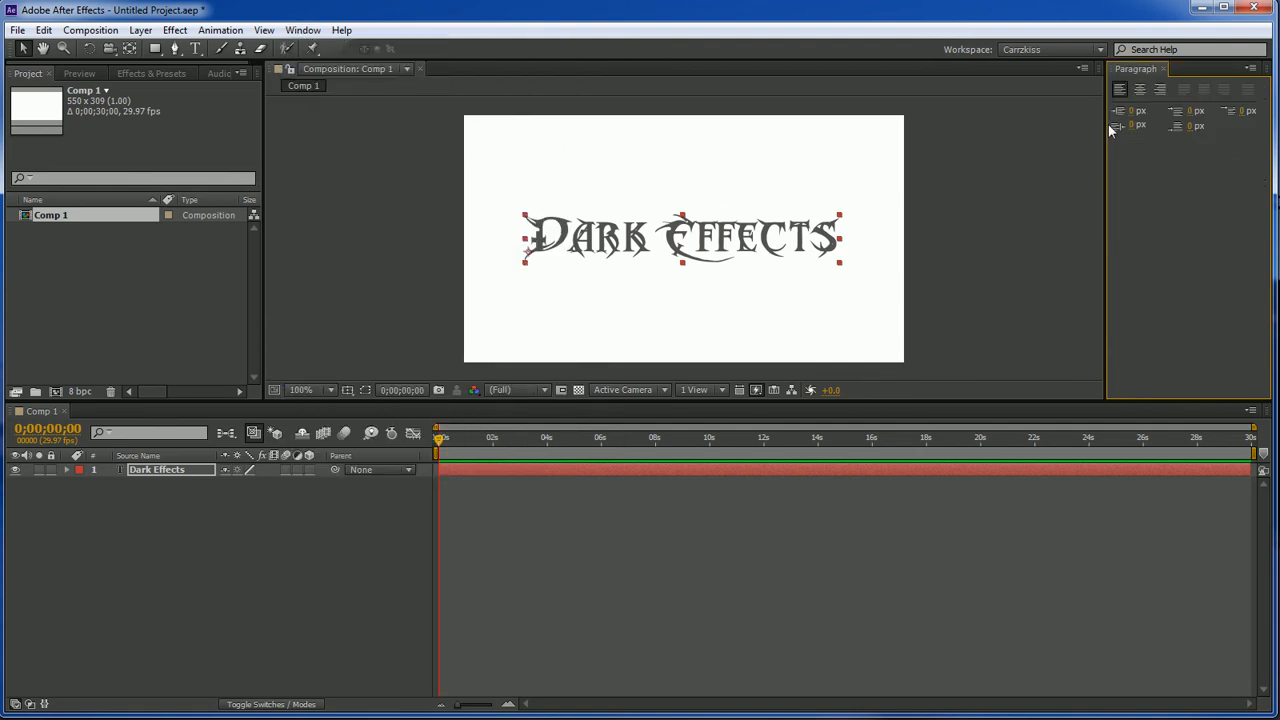
Reopen the Character panel from the Window menu.
click(302, 29)
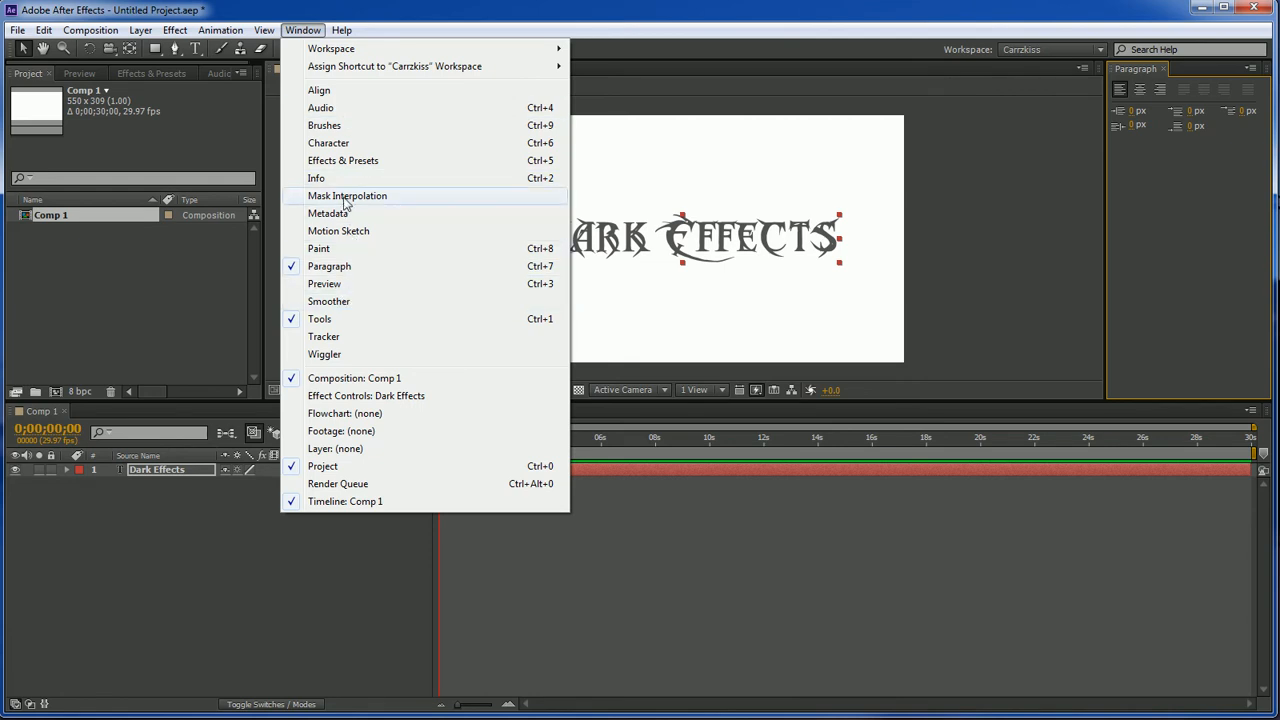
click(328, 142)
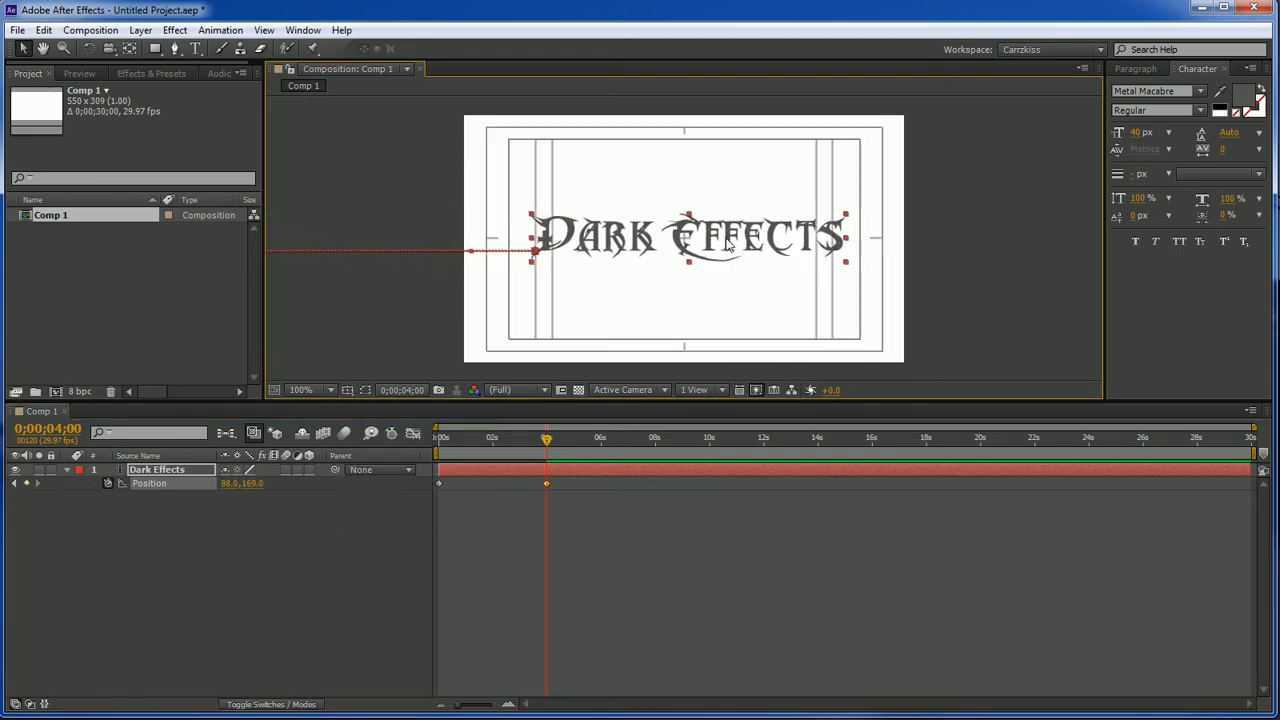
Nudge the title's 4-second Position keyframe to about 87, 170.
drag(690, 238, 680, 240)
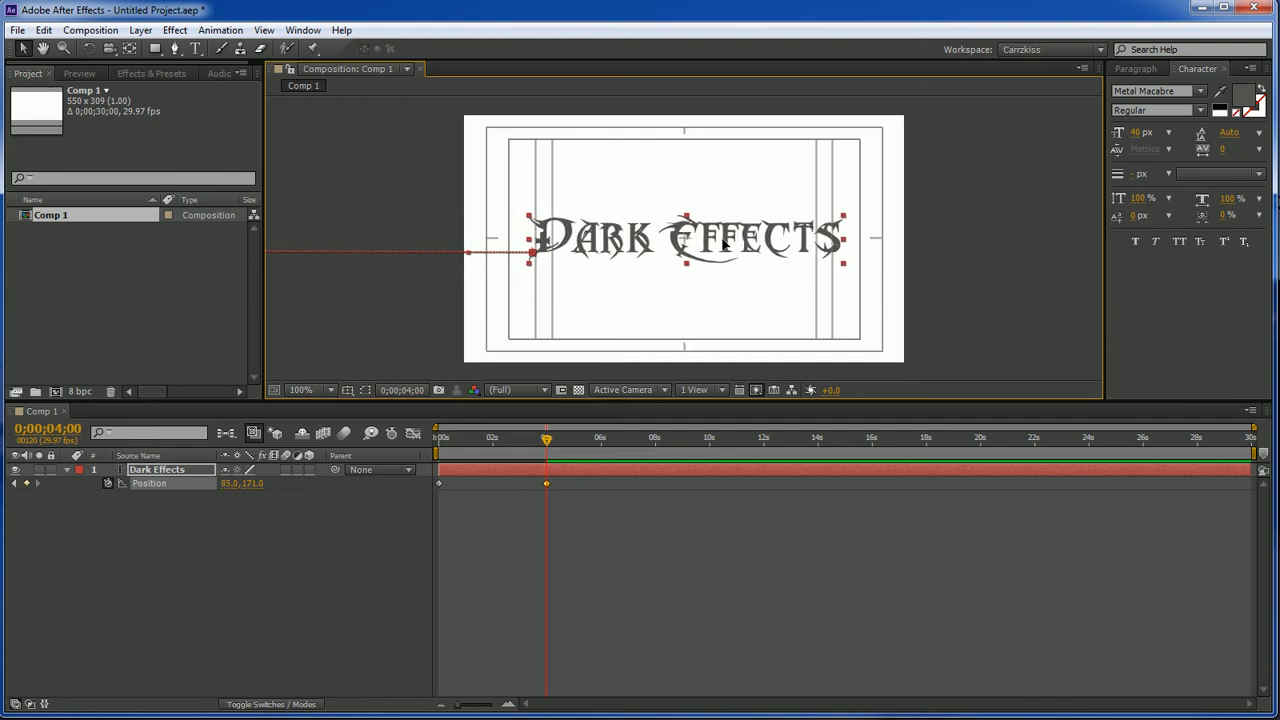
click(347, 390)
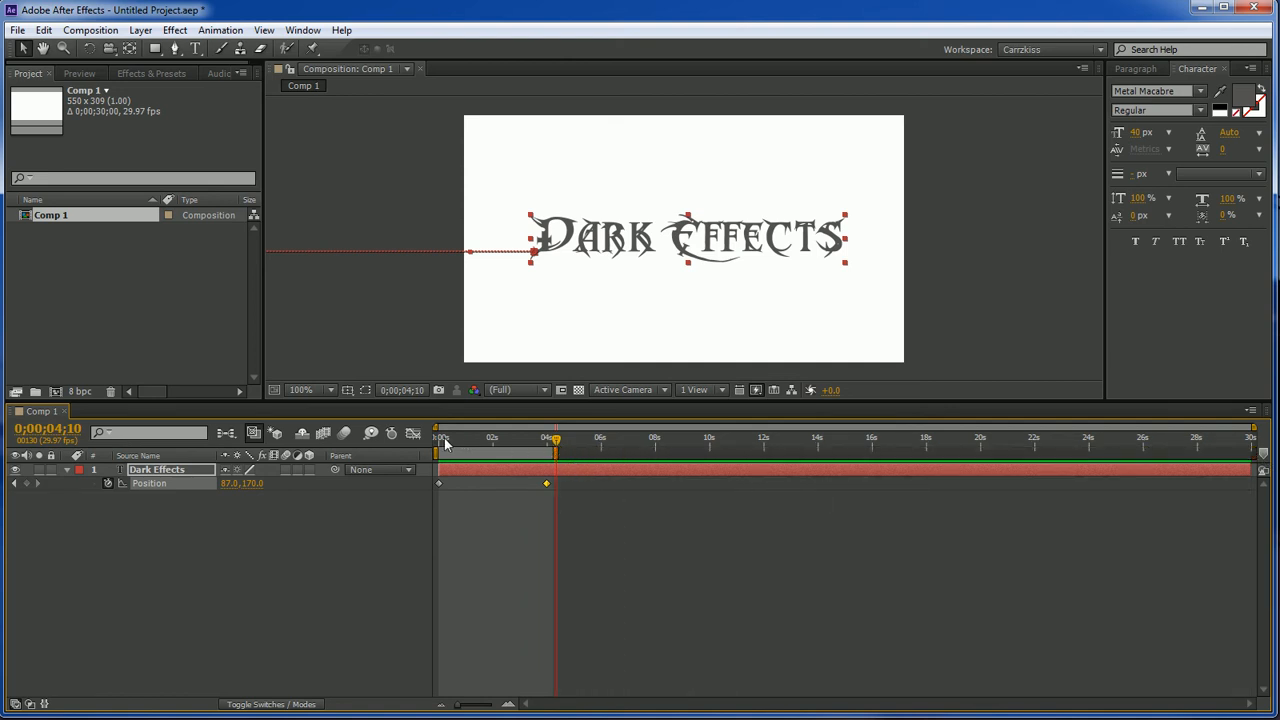
Scrub back and drag the ending Position keyframe earlier to about 1;10.
drag(555, 438, 441, 438)
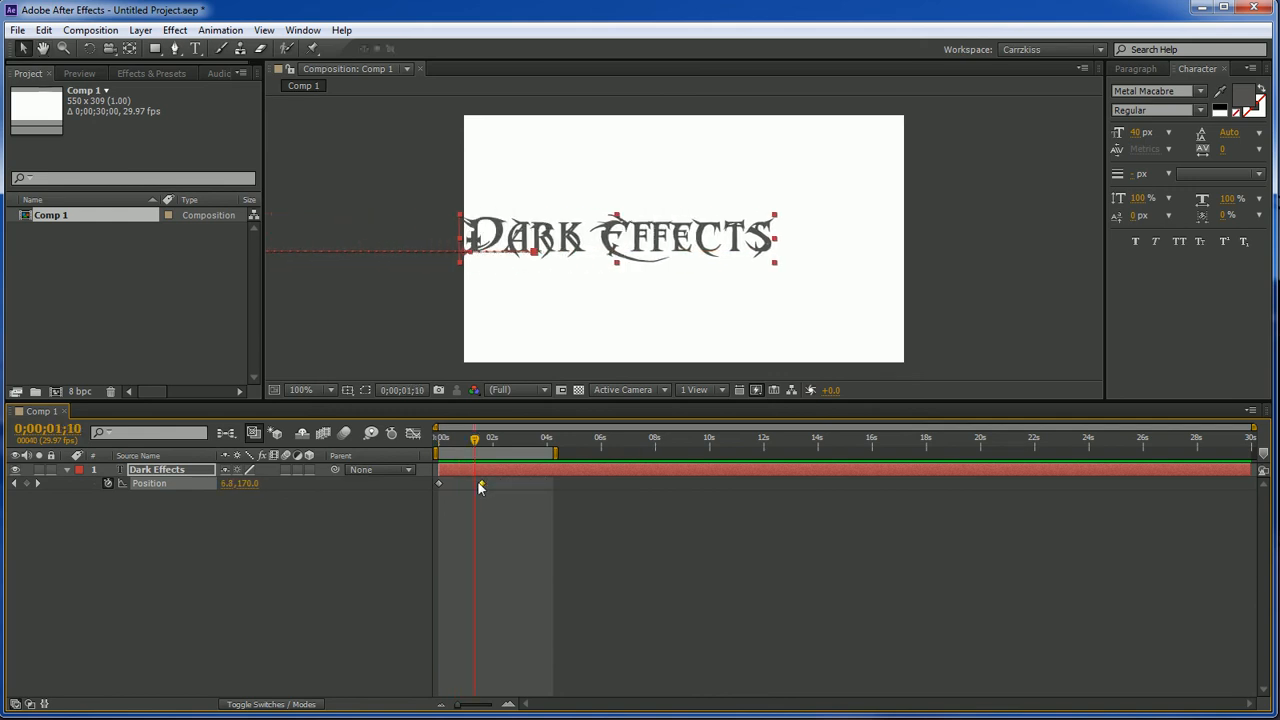
drag(620, 238, 687, 238)
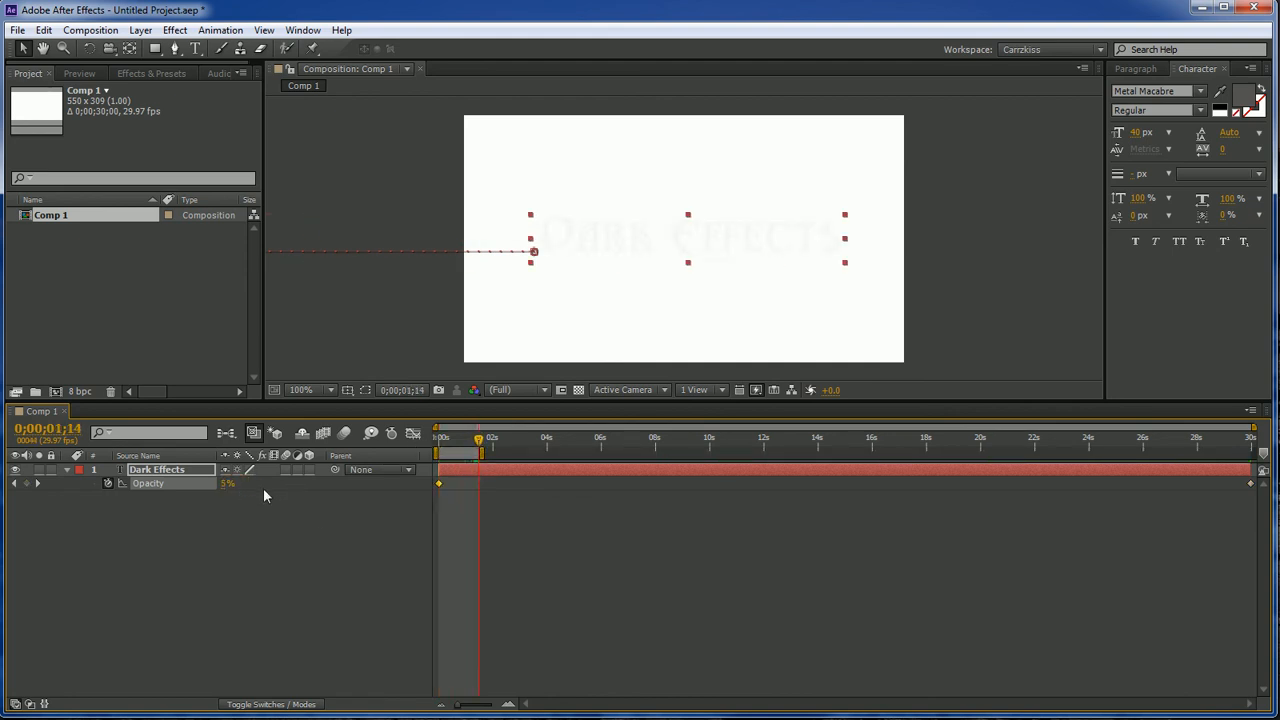
Enter 95% as the title's opacity at about 1;14.
text(95)
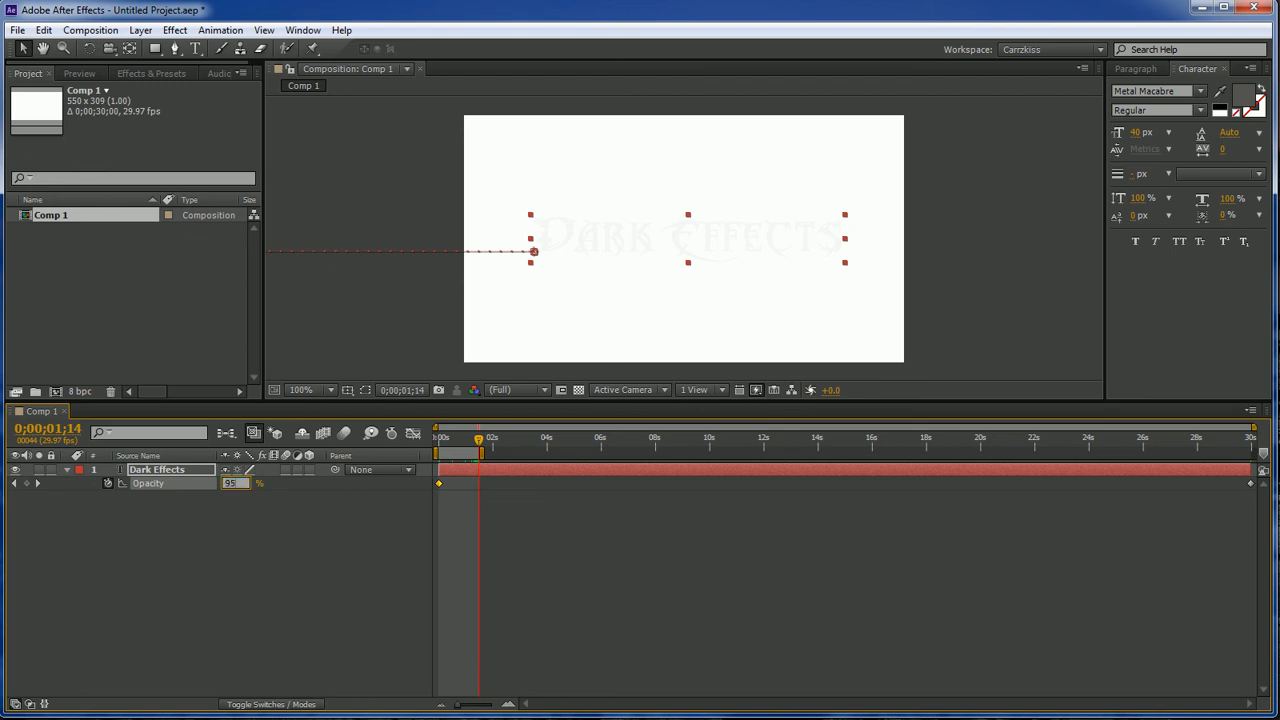